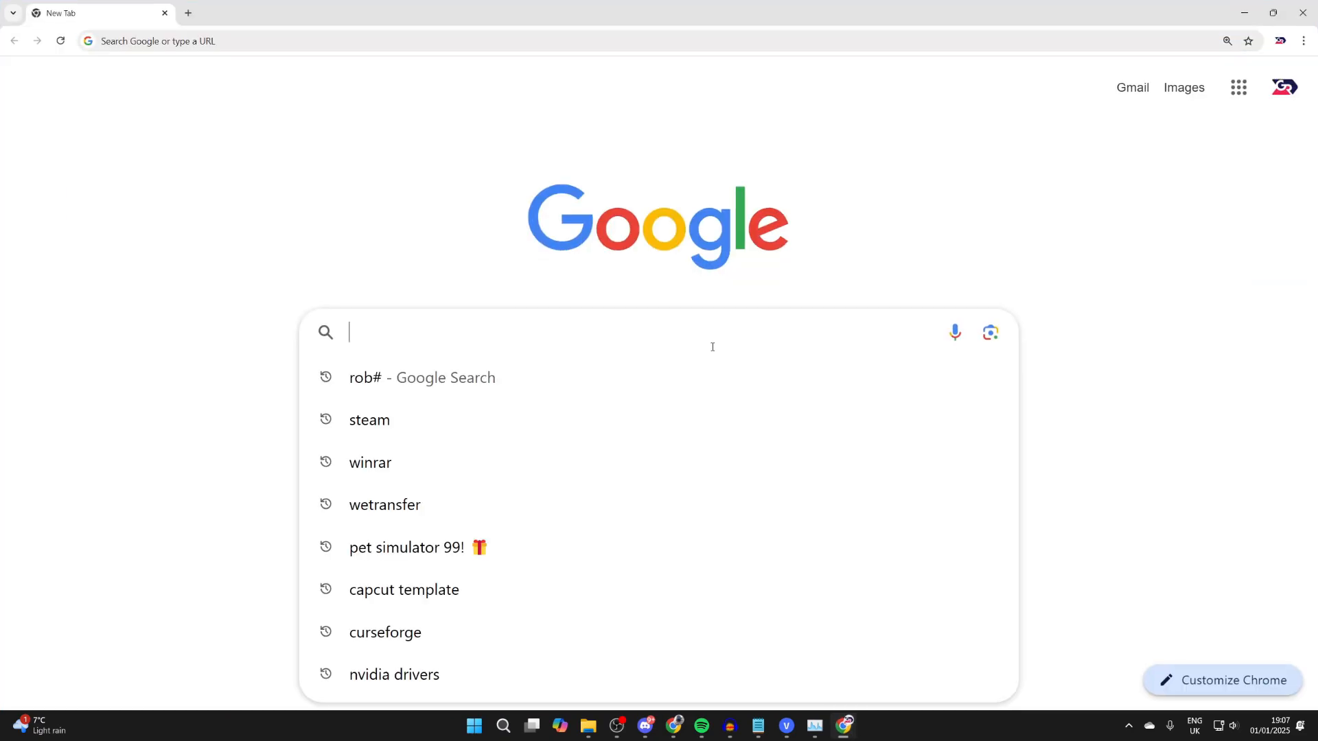
Search Google for 'steam' and open the official store.steampowered.com result.
{"action": "left_click", "coordinate": [369, 420]}
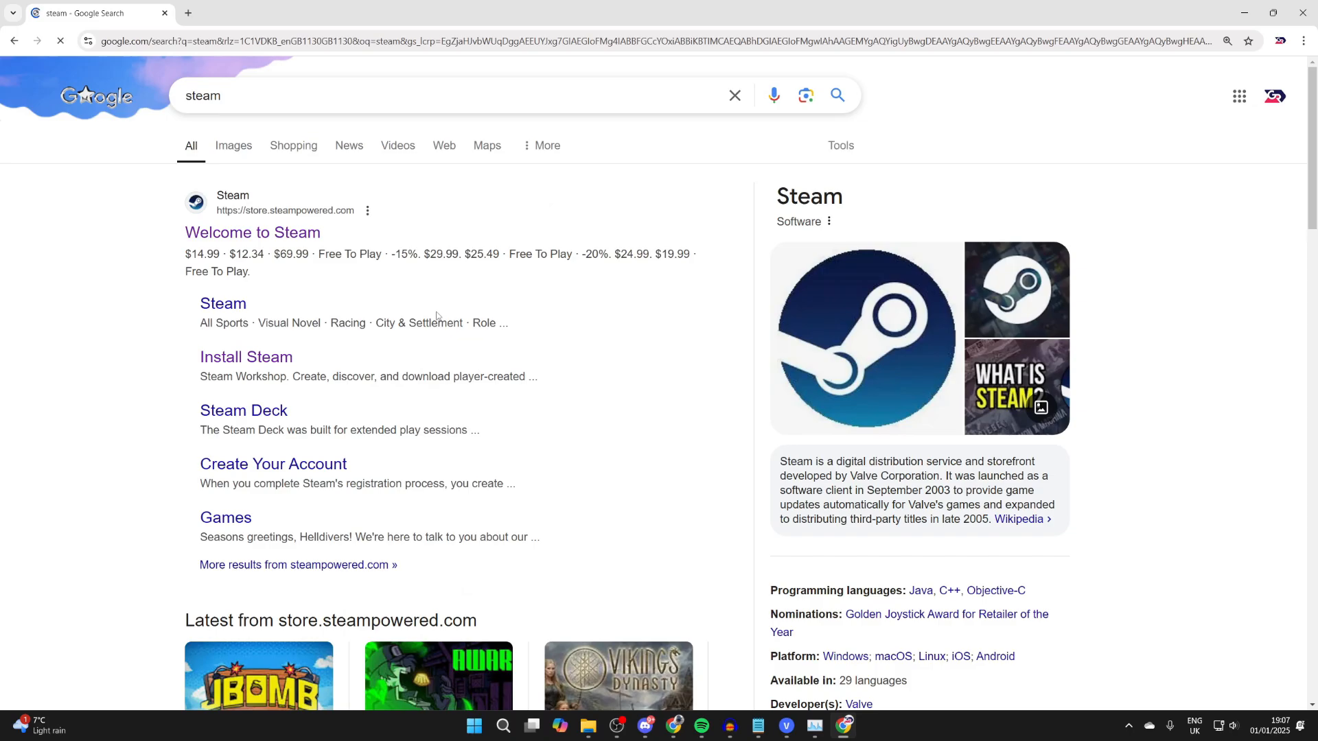
{"action": "left_click", "coordinate": [252, 233]}
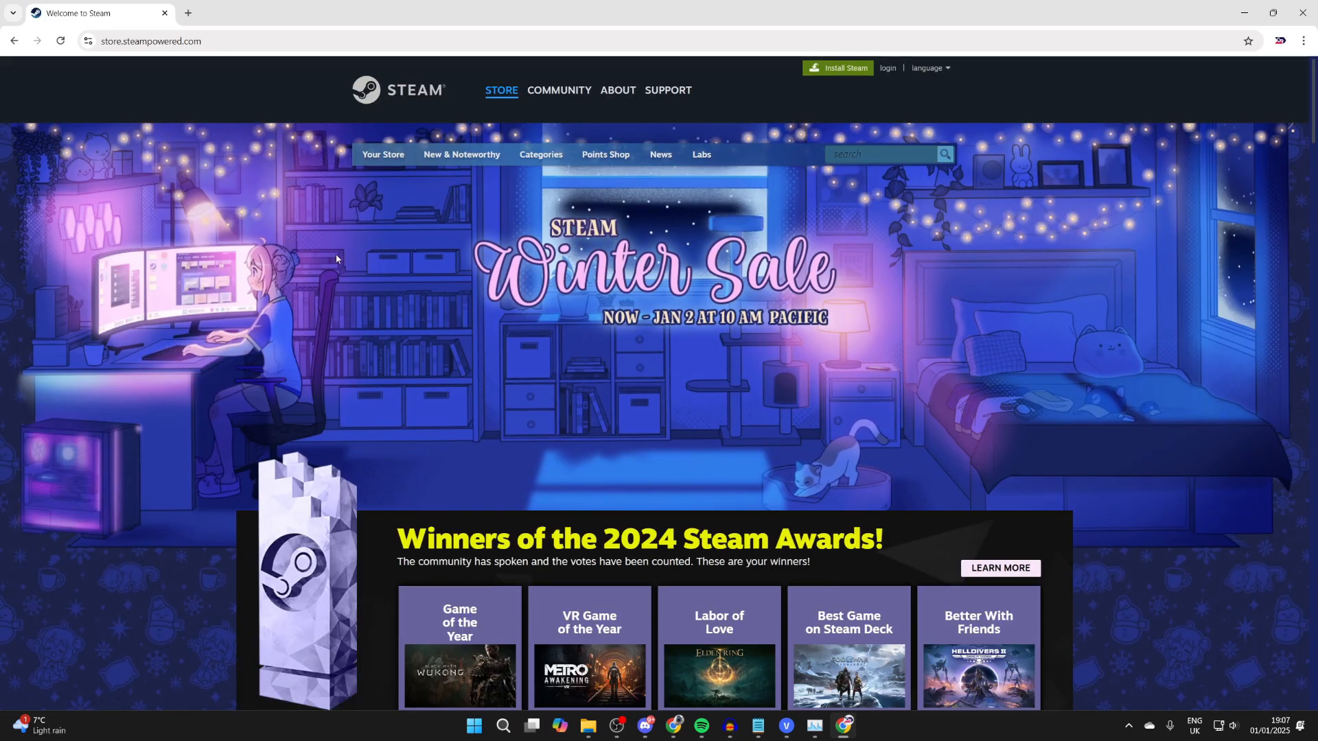
Download the Windows Steam installer from the Install Steam page and show it in Downloads.
{"action": "left_click", "coordinate": [616, 90]}
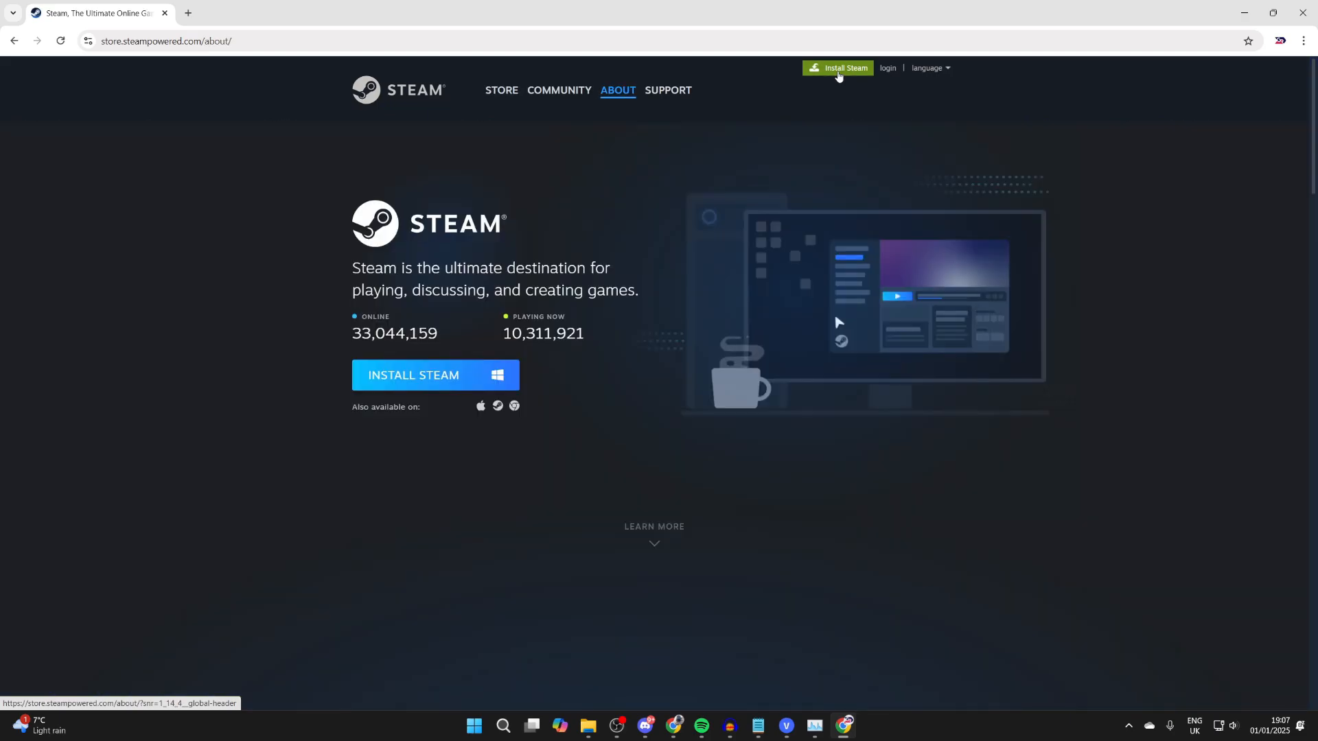
{"action": "left_click", "coordinate": [435, 374]}
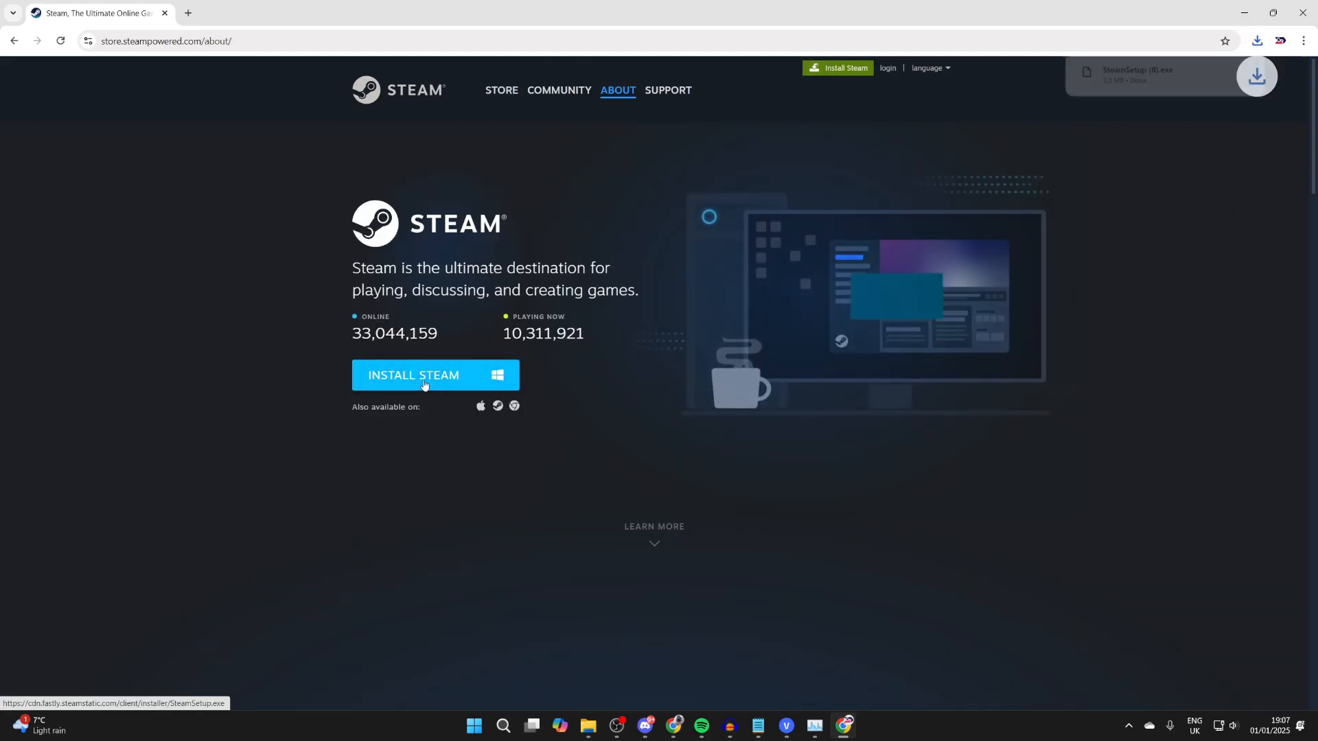
{"action": "left_click", "coordinate": [1271, 12]}
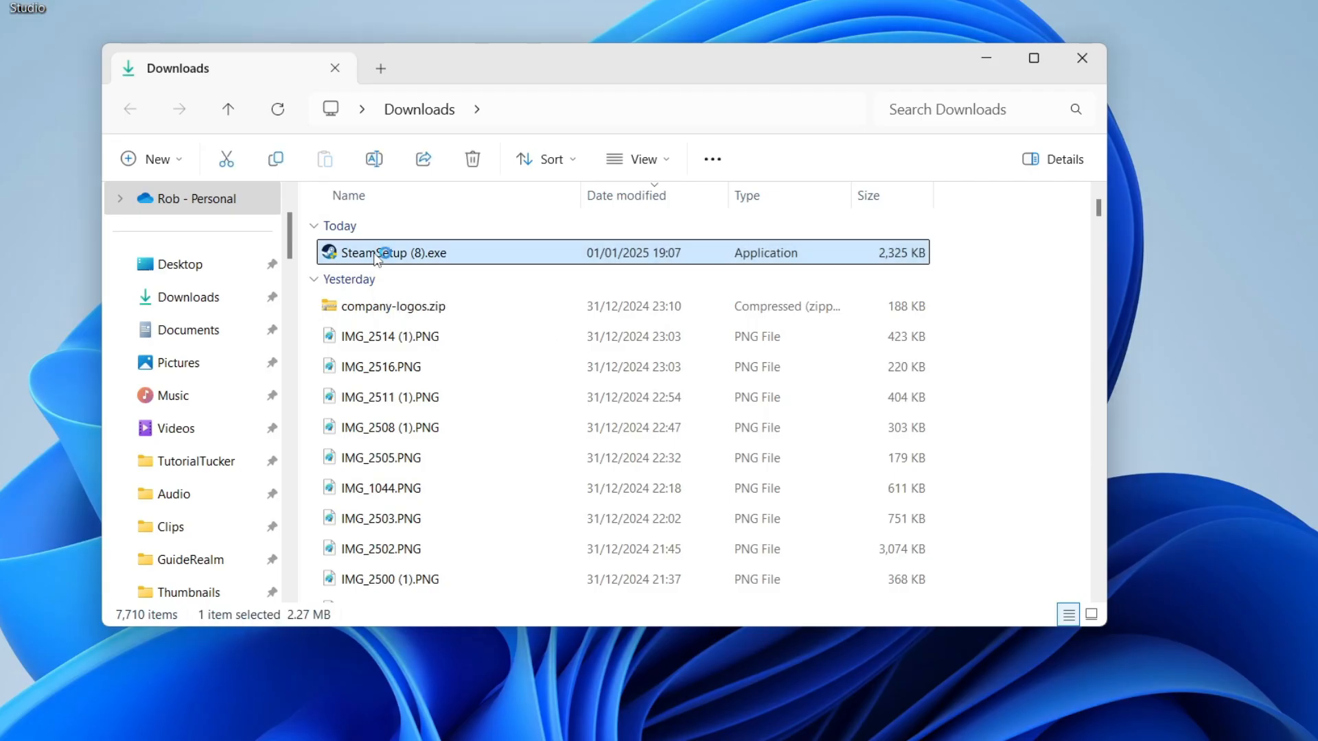
Run SteamSetup.exe, installing in English to C:\Program Files (x86)\Steam, and finish with Run Steam checked.
{"action": "double_click", "coordinate": [390, 253]}
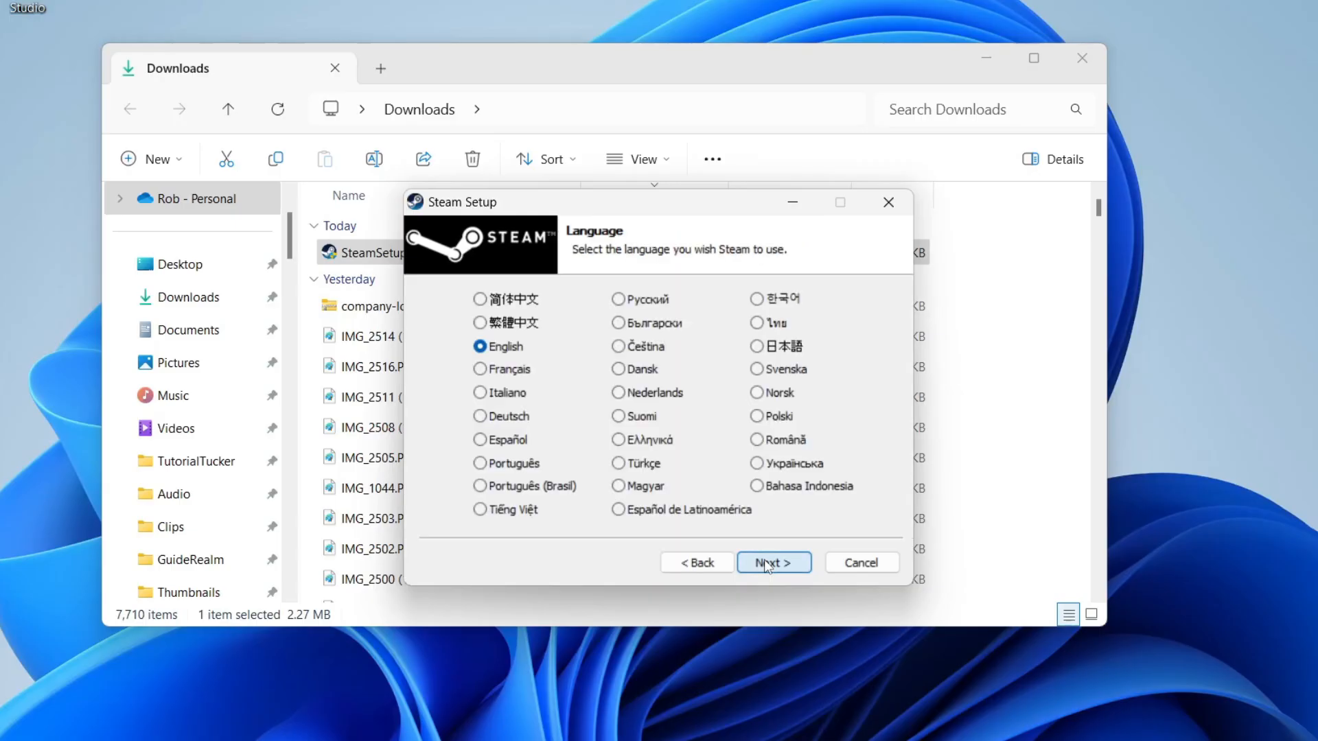
{"action": "left_click", "coordinate": [771, 562]}
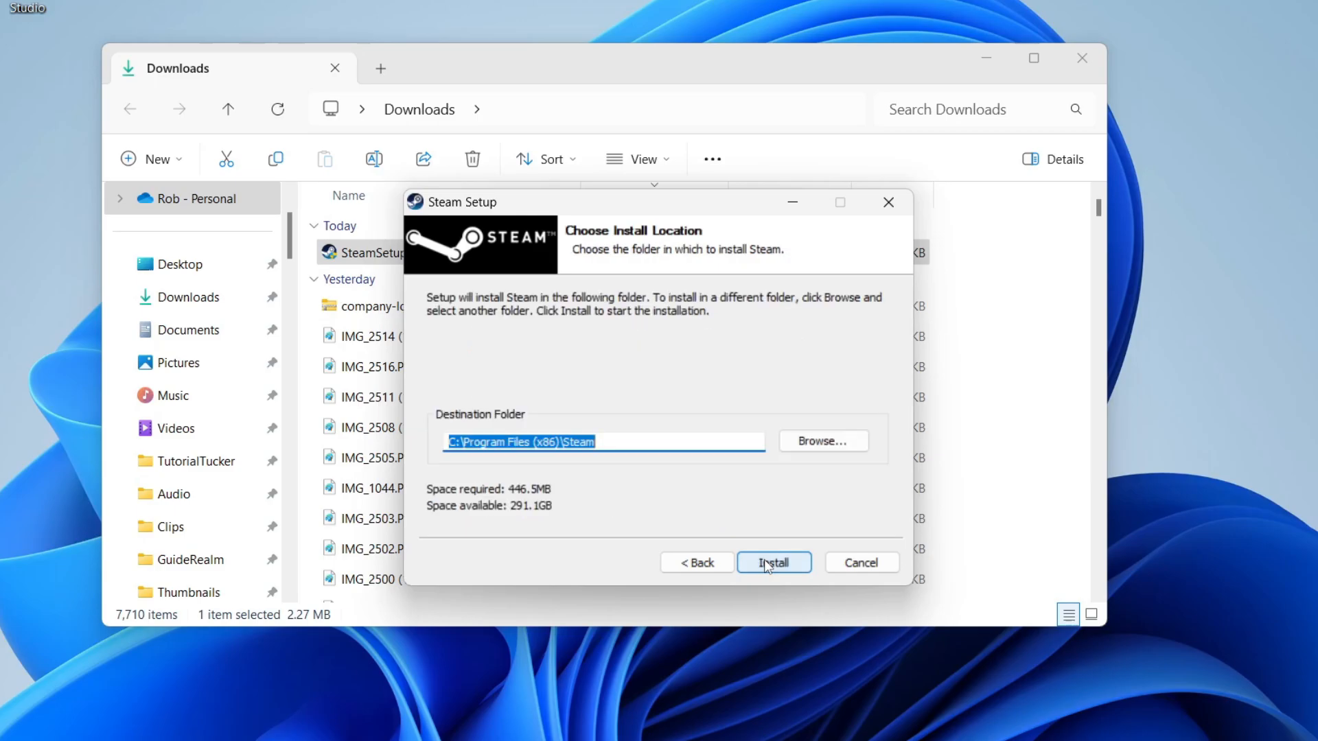
{"action": "left_click", "coordinate": [771, 563]}
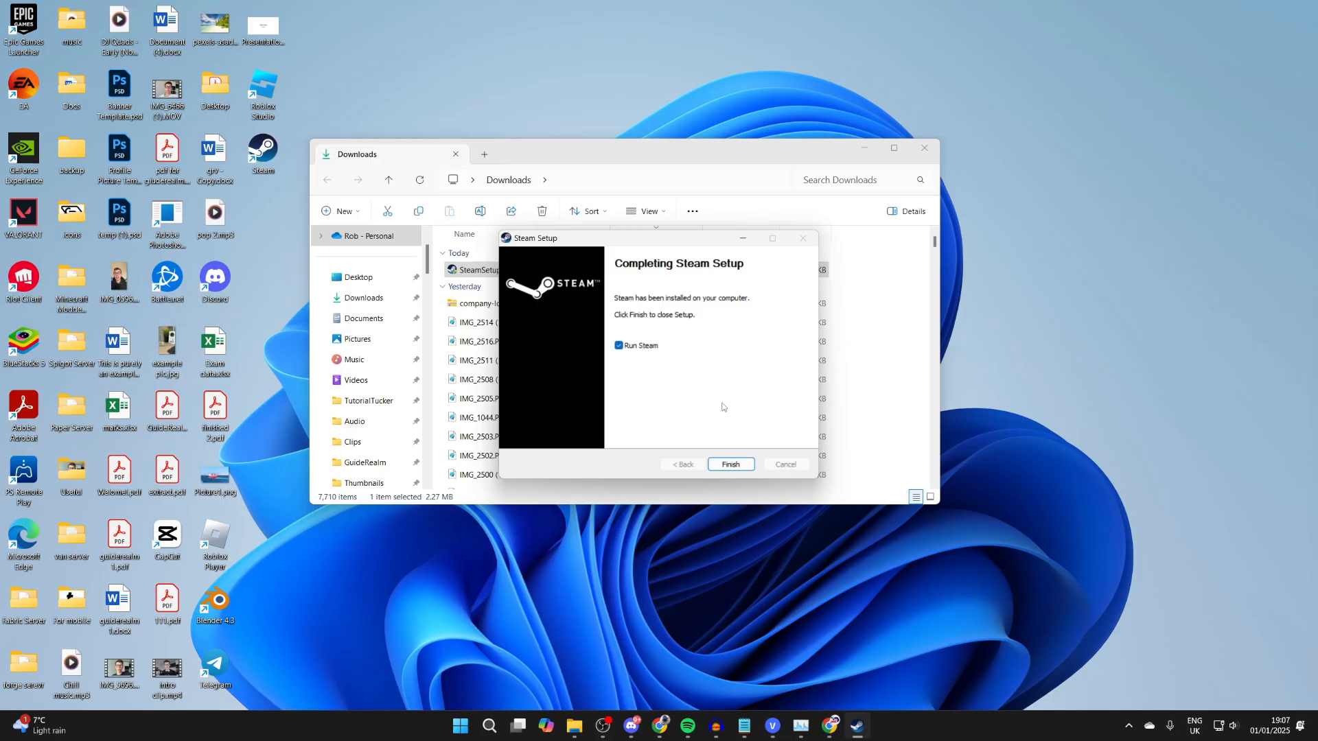
{"action": "left_click", "coordinate": [729, 464]}
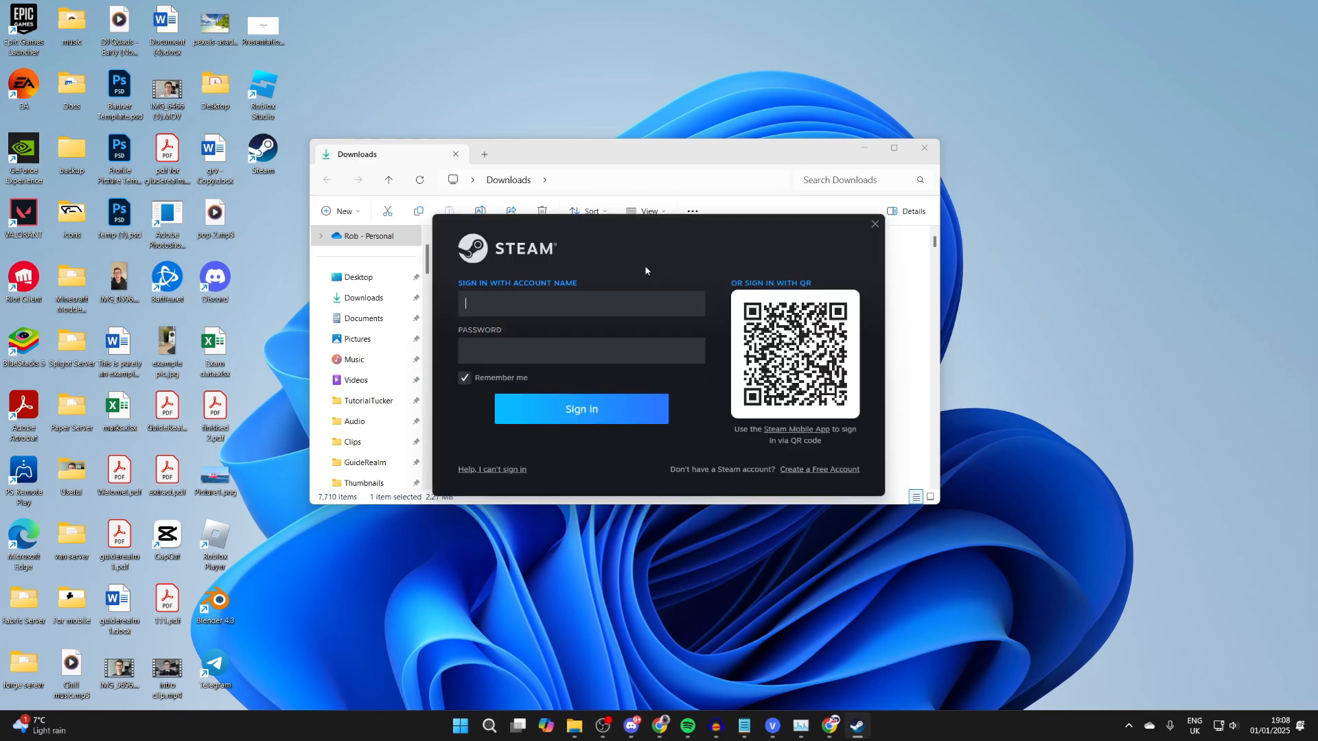
{"action": "mouse_move", "coordinate": [818, 470]}
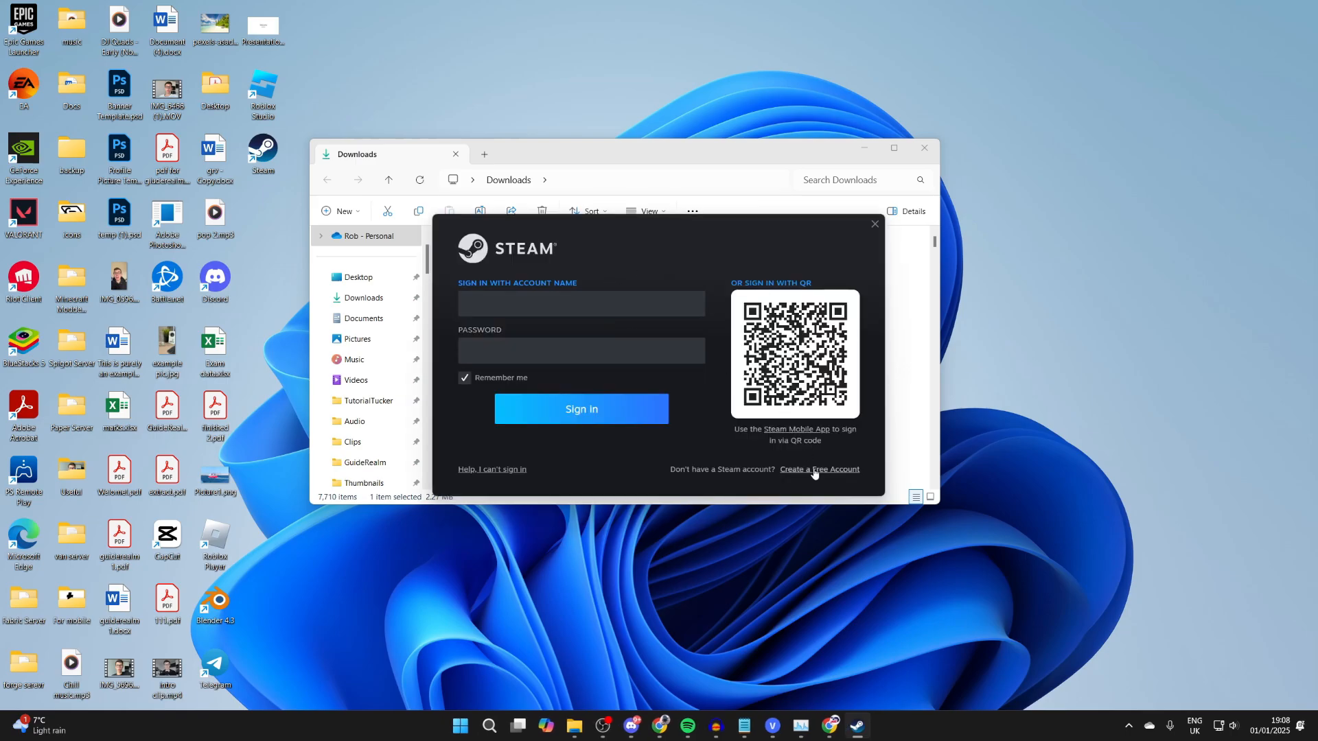
Sign in to the Steam account from the client's sign-in window.
{"action": "left_click", "coordinate": [581, 408]}
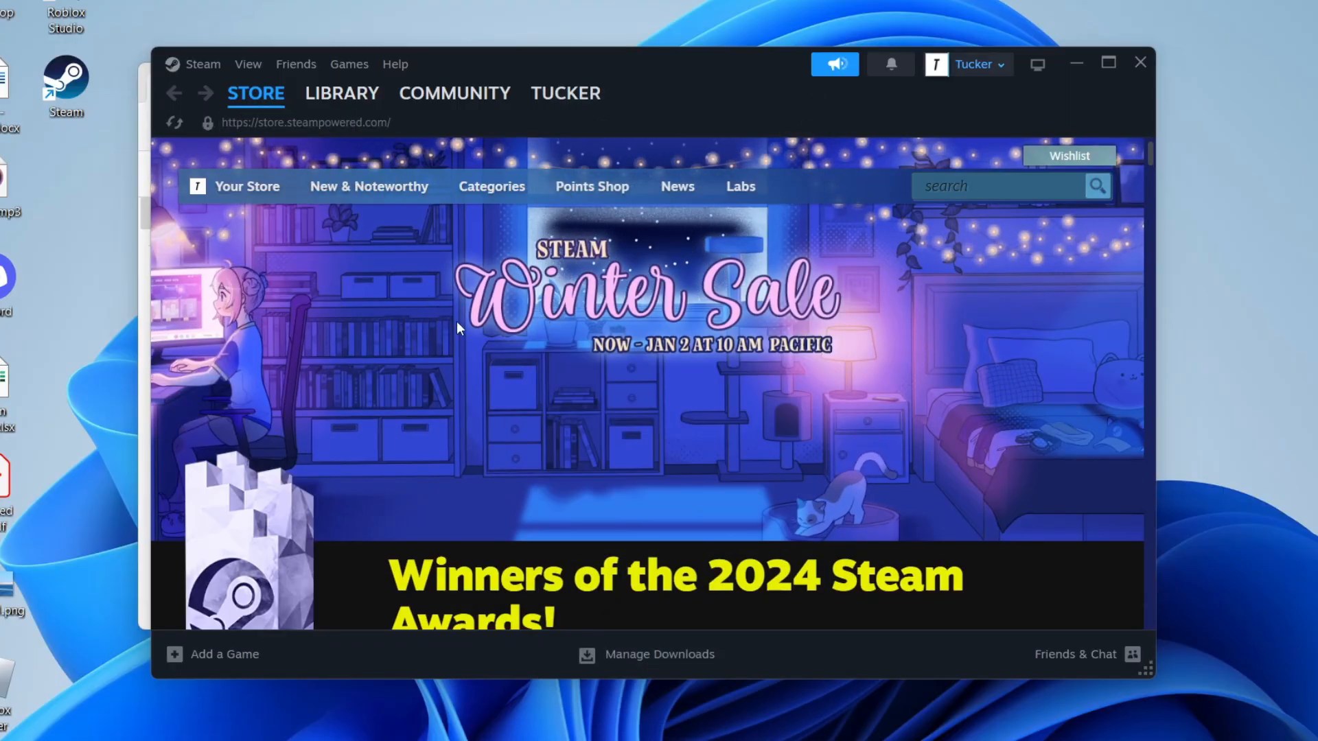
Show the Library menu with Home, Collections and Downloads over the Store page.
{"action": "left_click", "coordinate": [342, 92]}
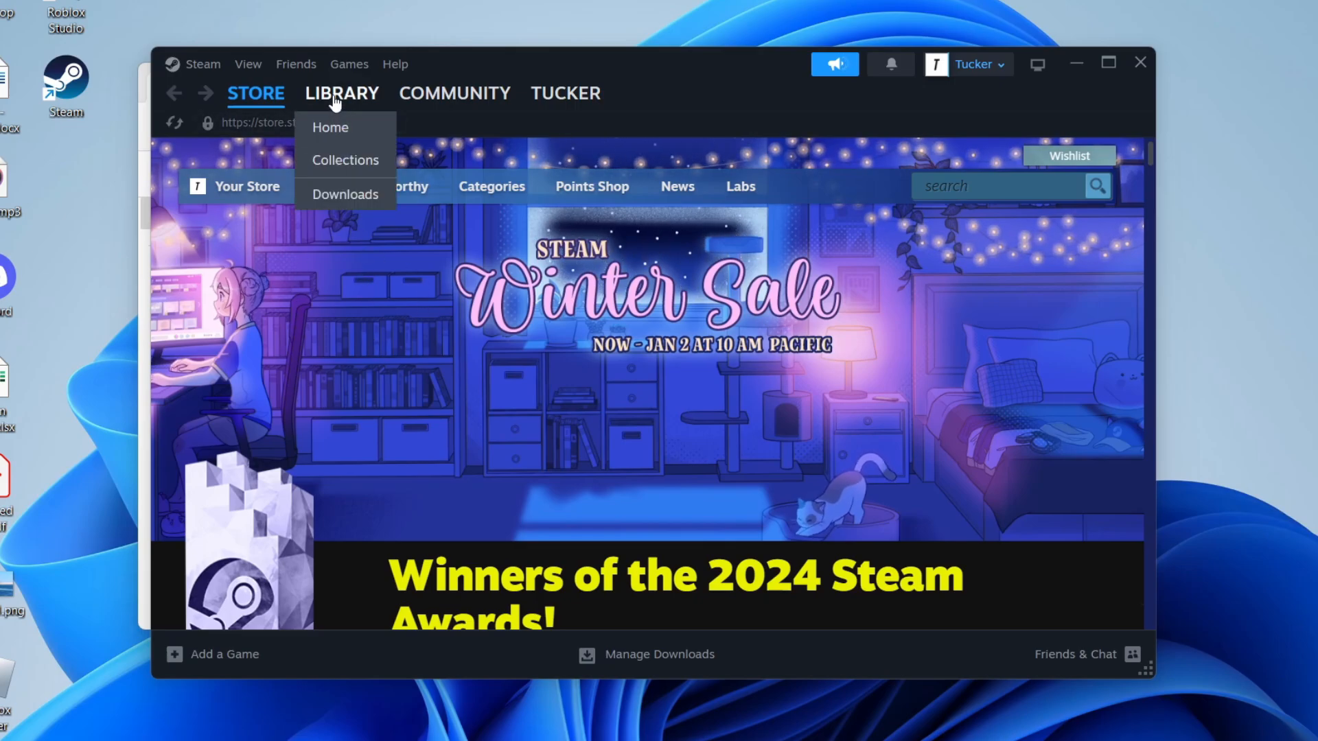